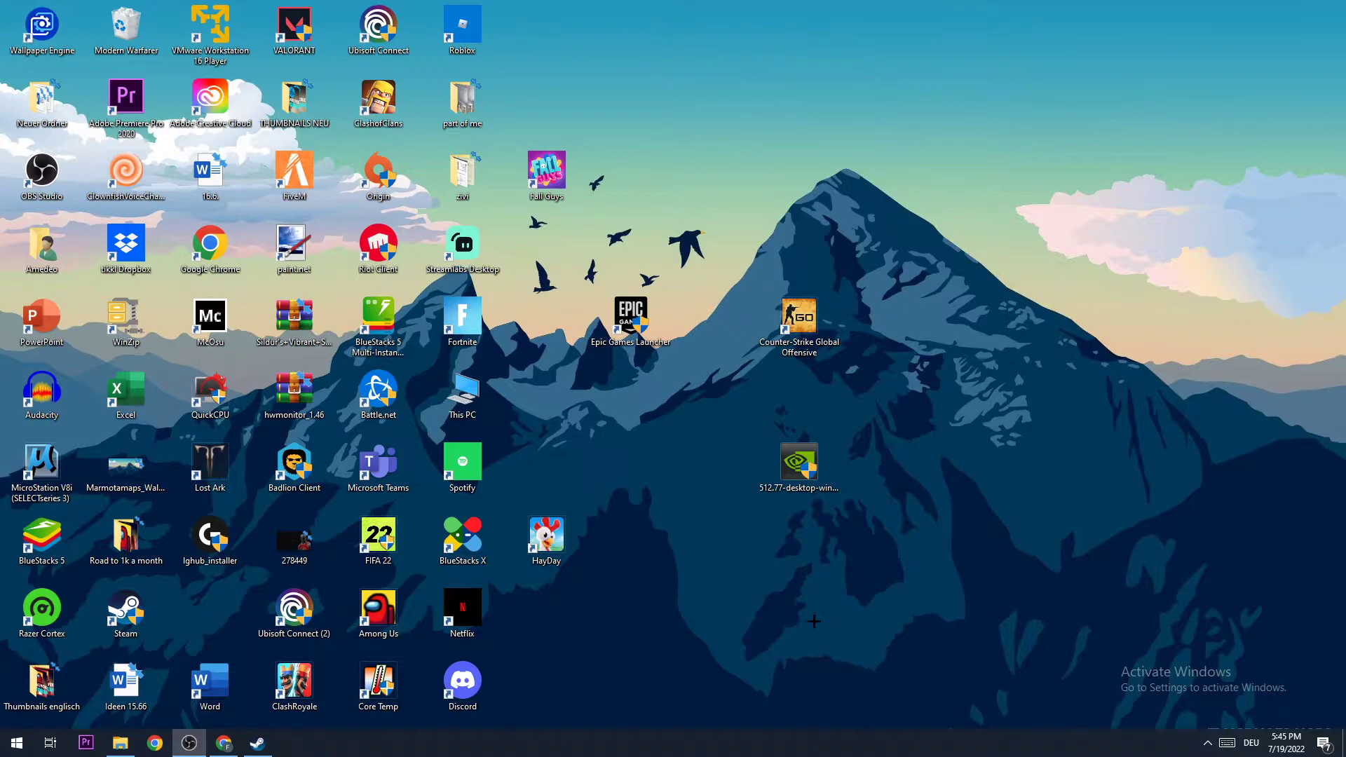
mouse_move(825, 613)
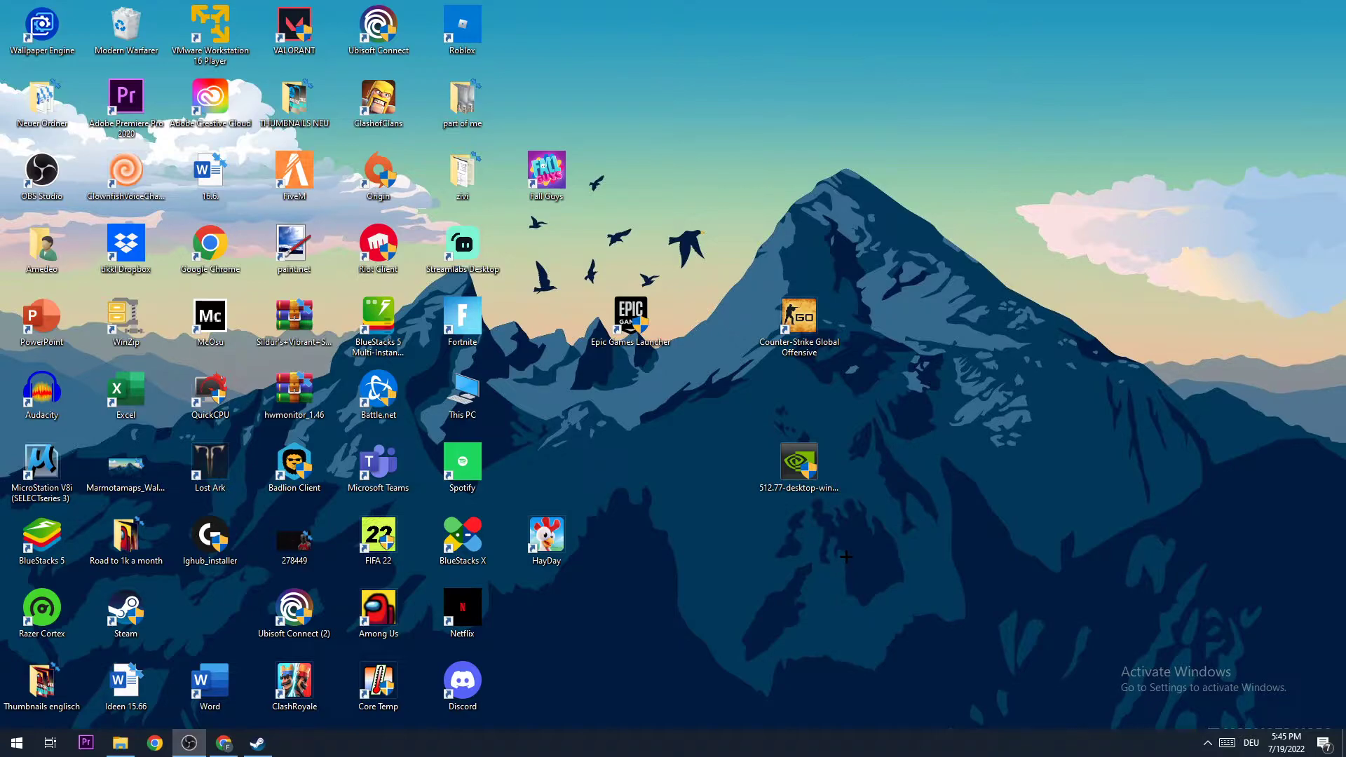
mouse_move(875, 470)
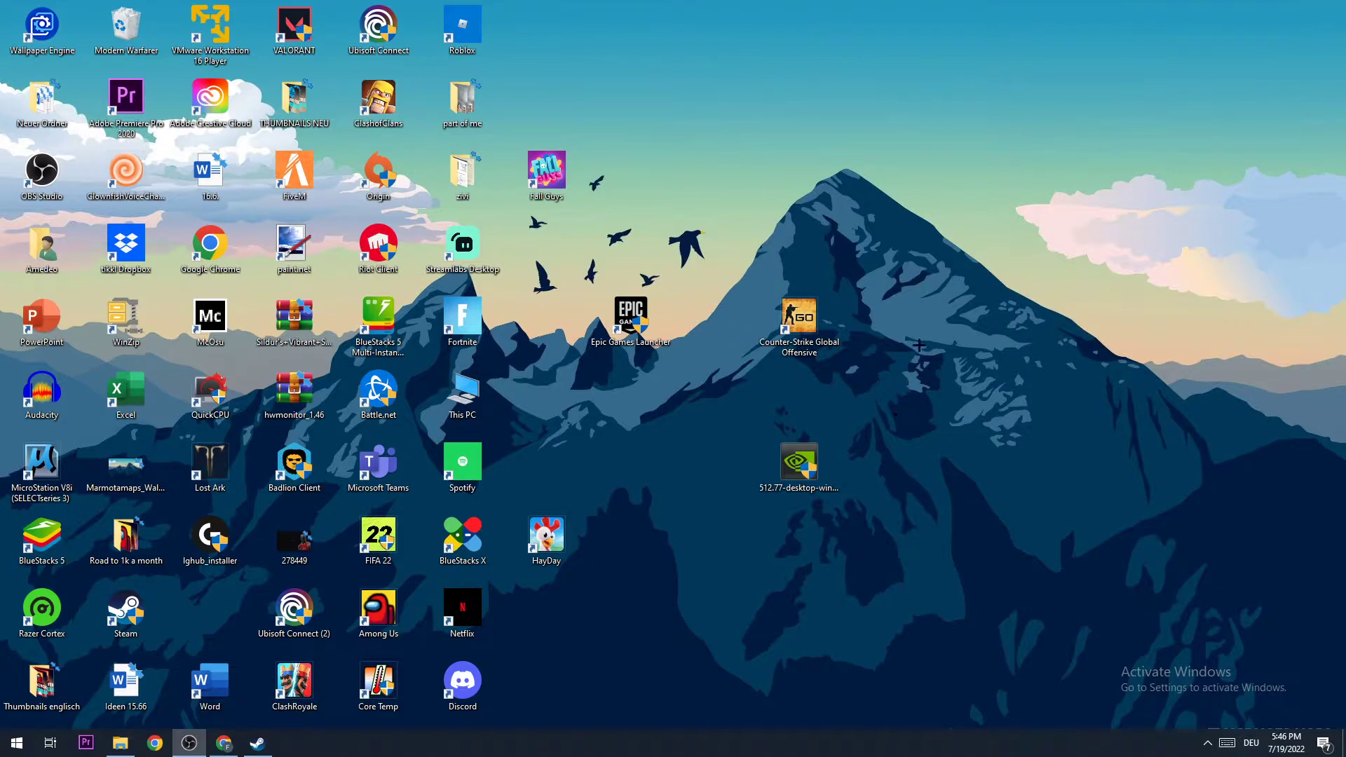
mouse_move(801, 68)
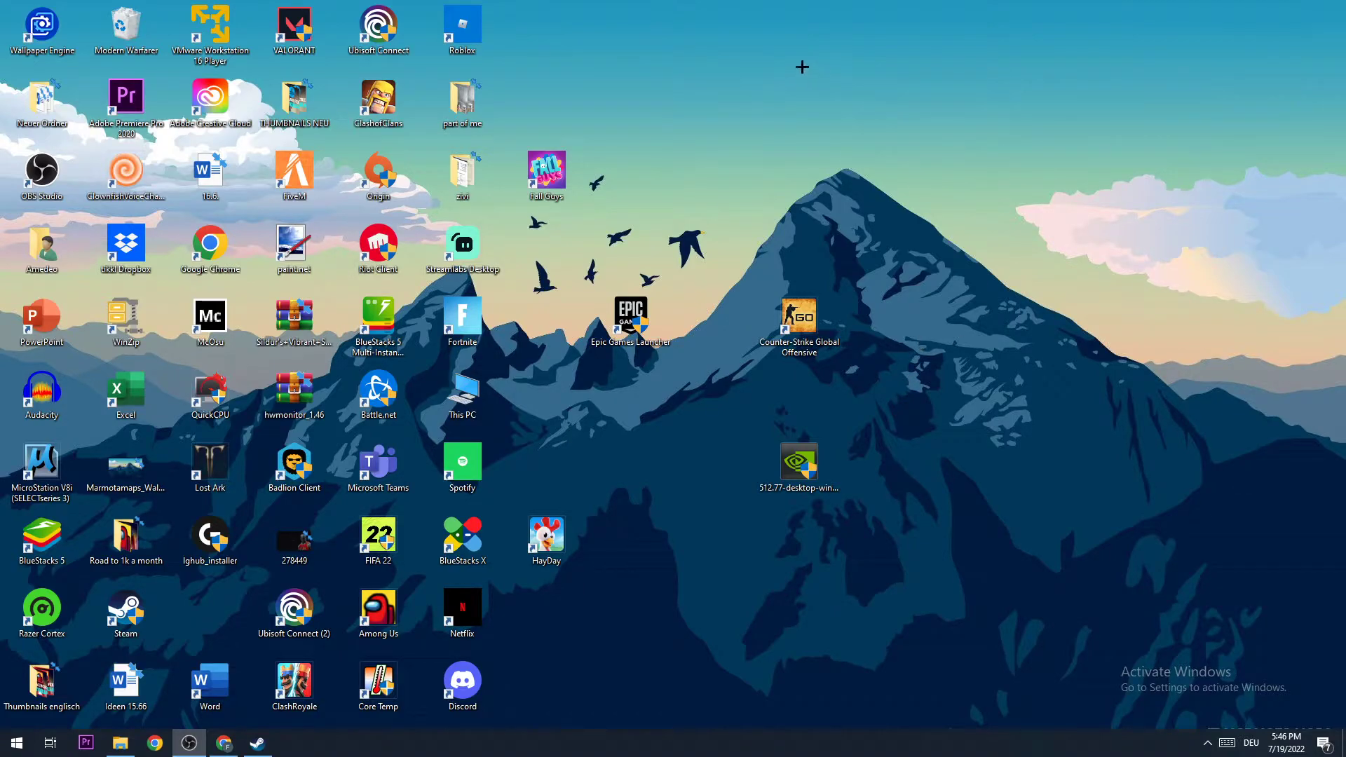
- Reach the Network & Internet status page in Windows Settings via the Start menu
left_click(16, 743)
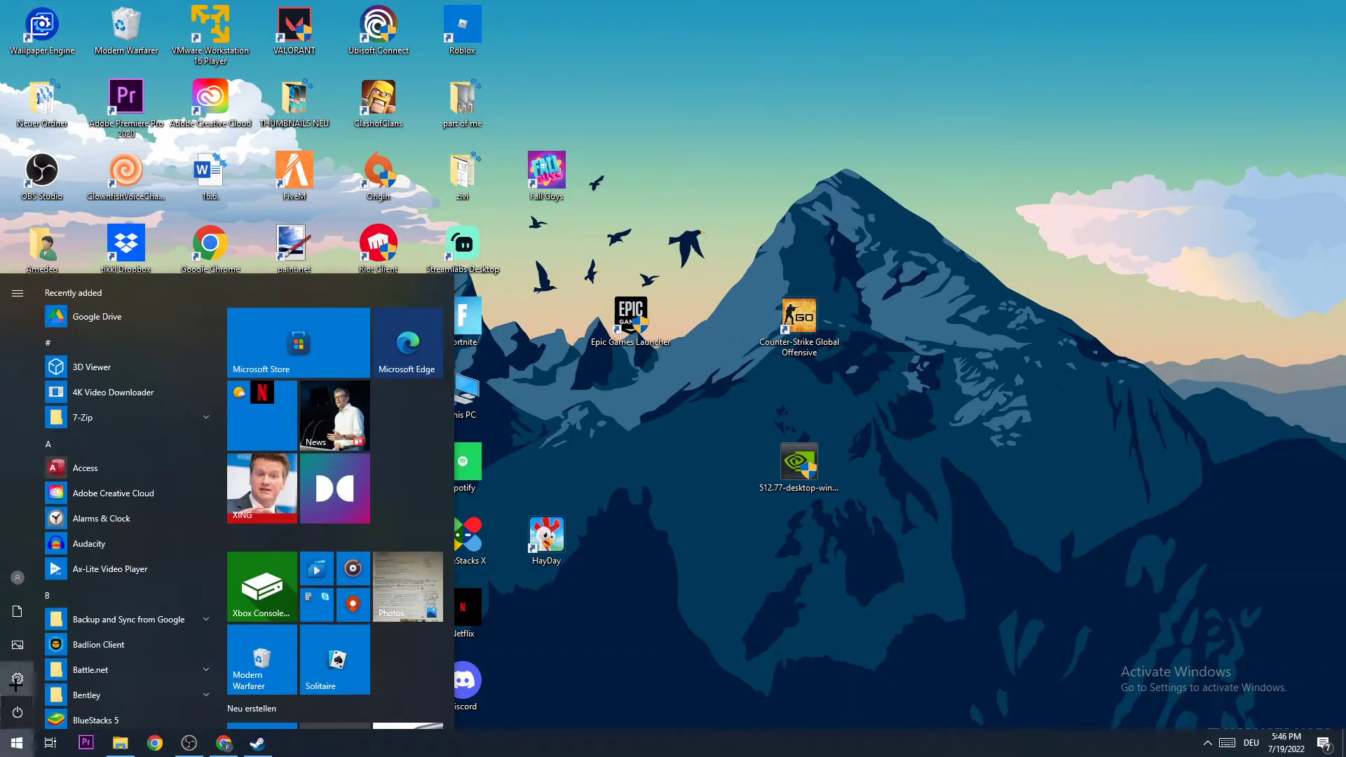
left_click(17, 679)
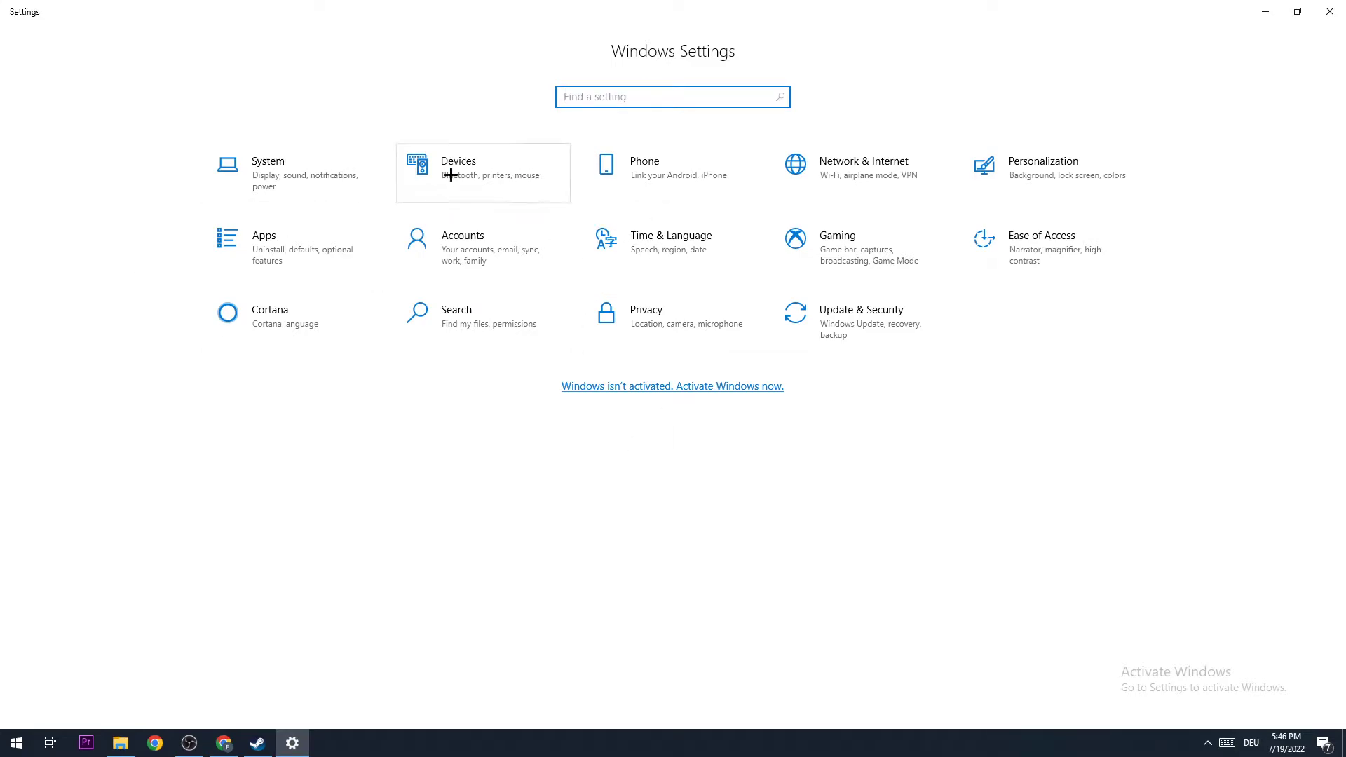
mouse_move(875, 174)
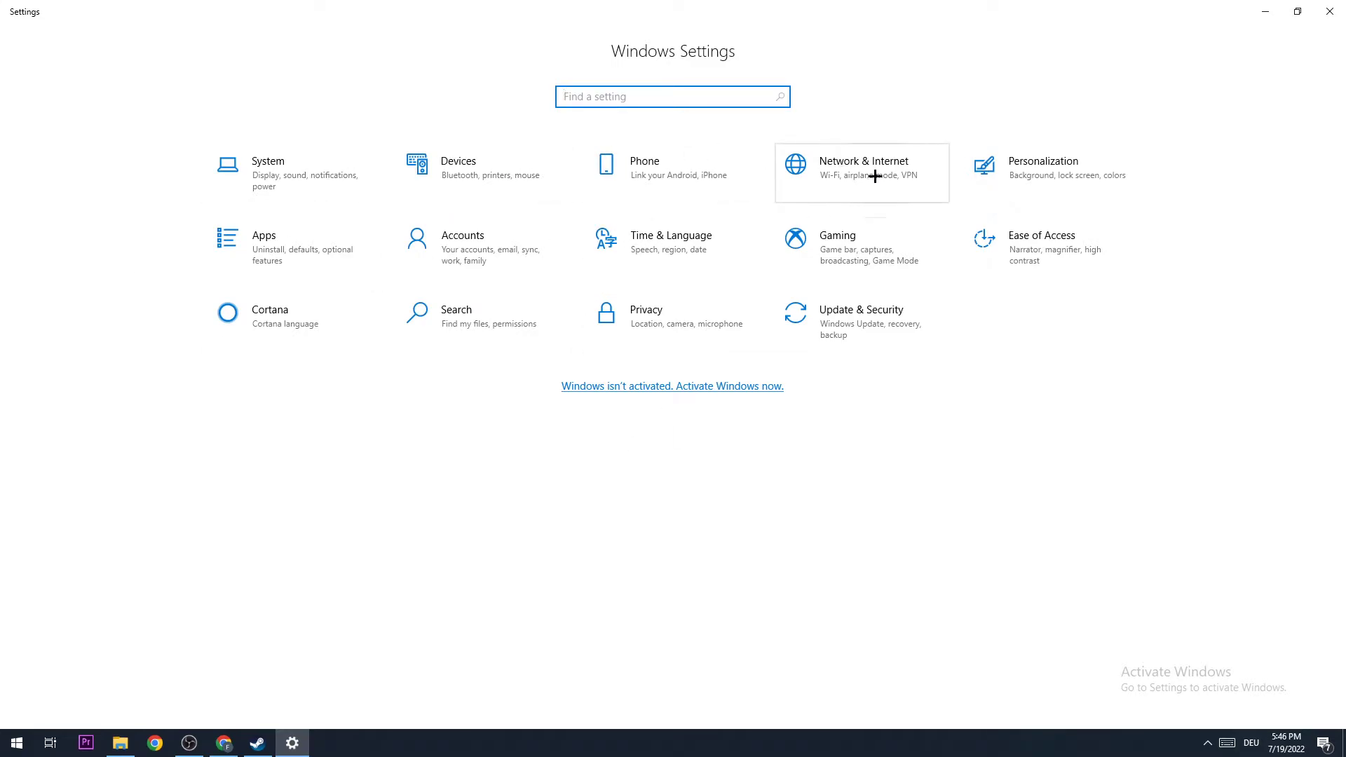
left_click(862, 167)
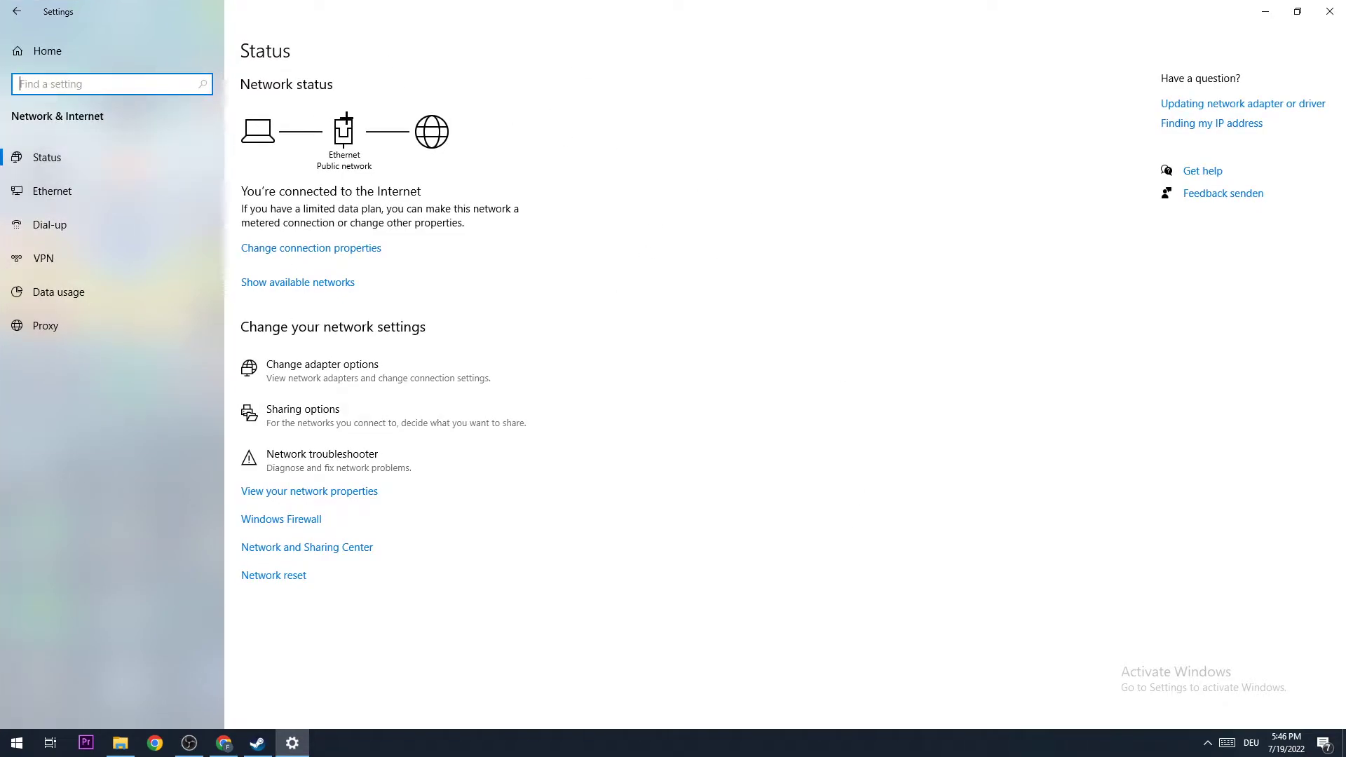
mouse_move(318, 555)
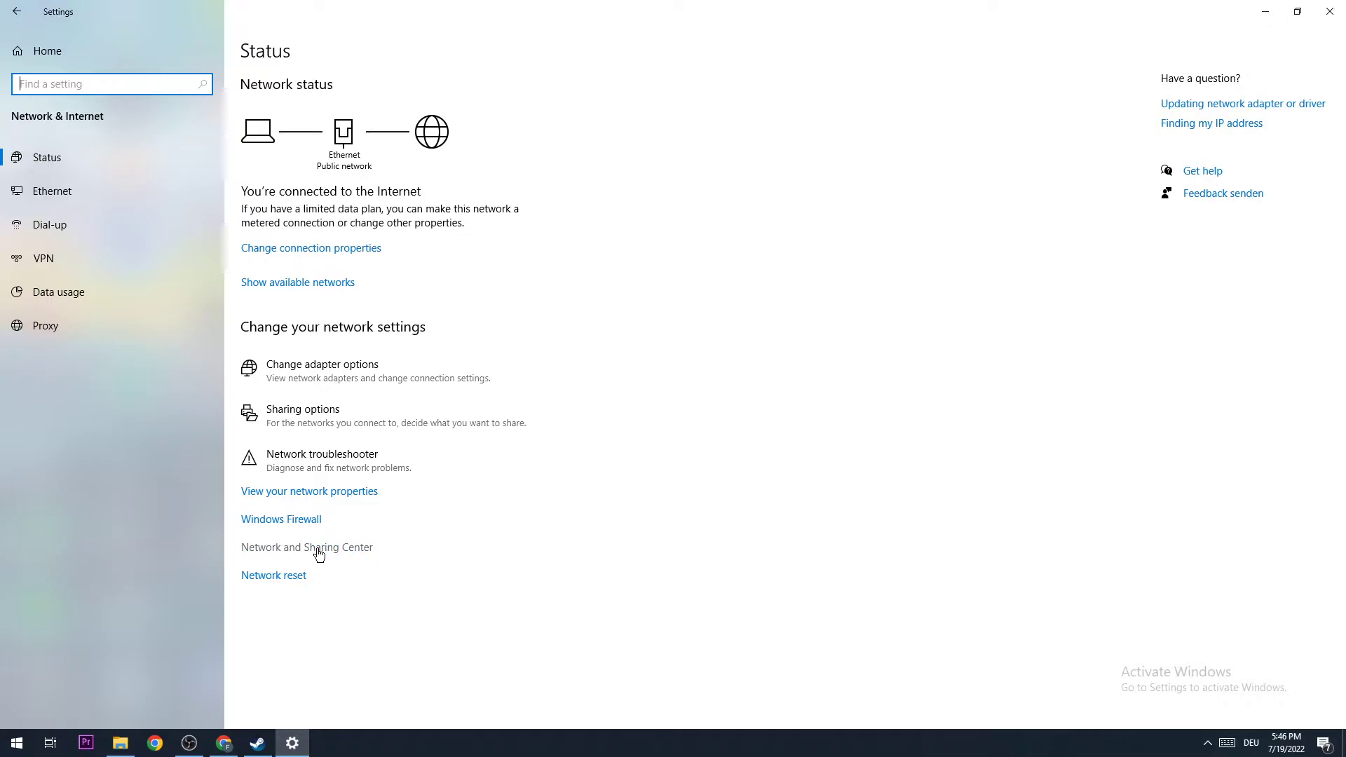
- Go from Network and Sharing Center to the adapter list via Change adapter settings
left_click(307, 547)
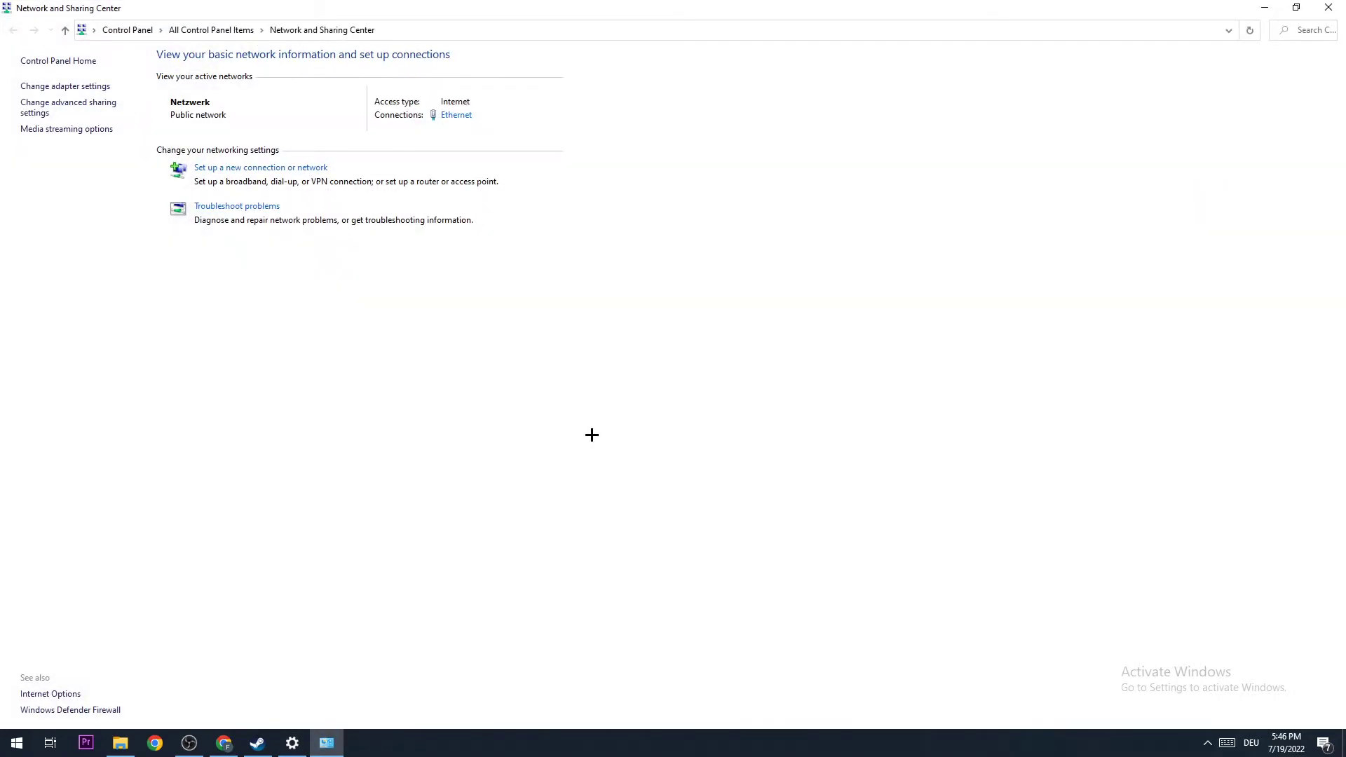
mouse_move(489, 275)
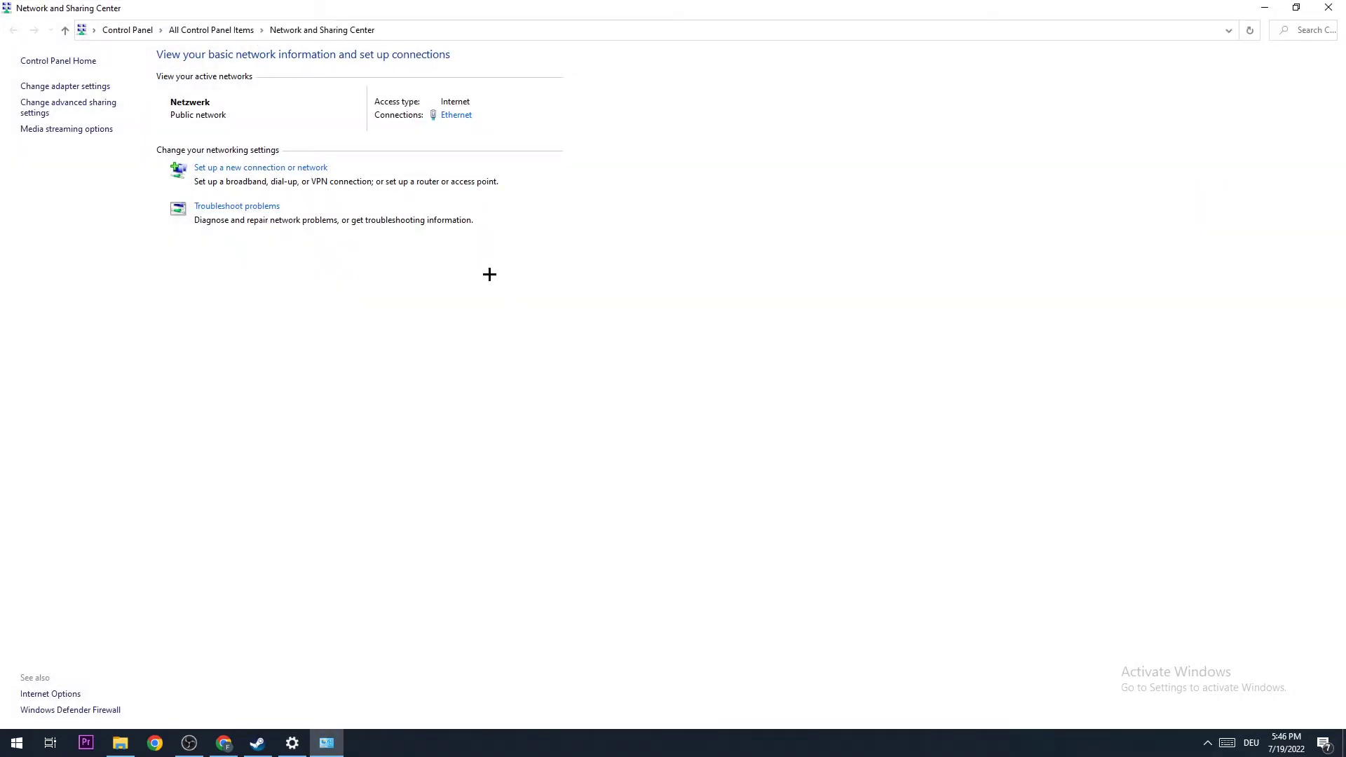
mouse_move(74, 129)
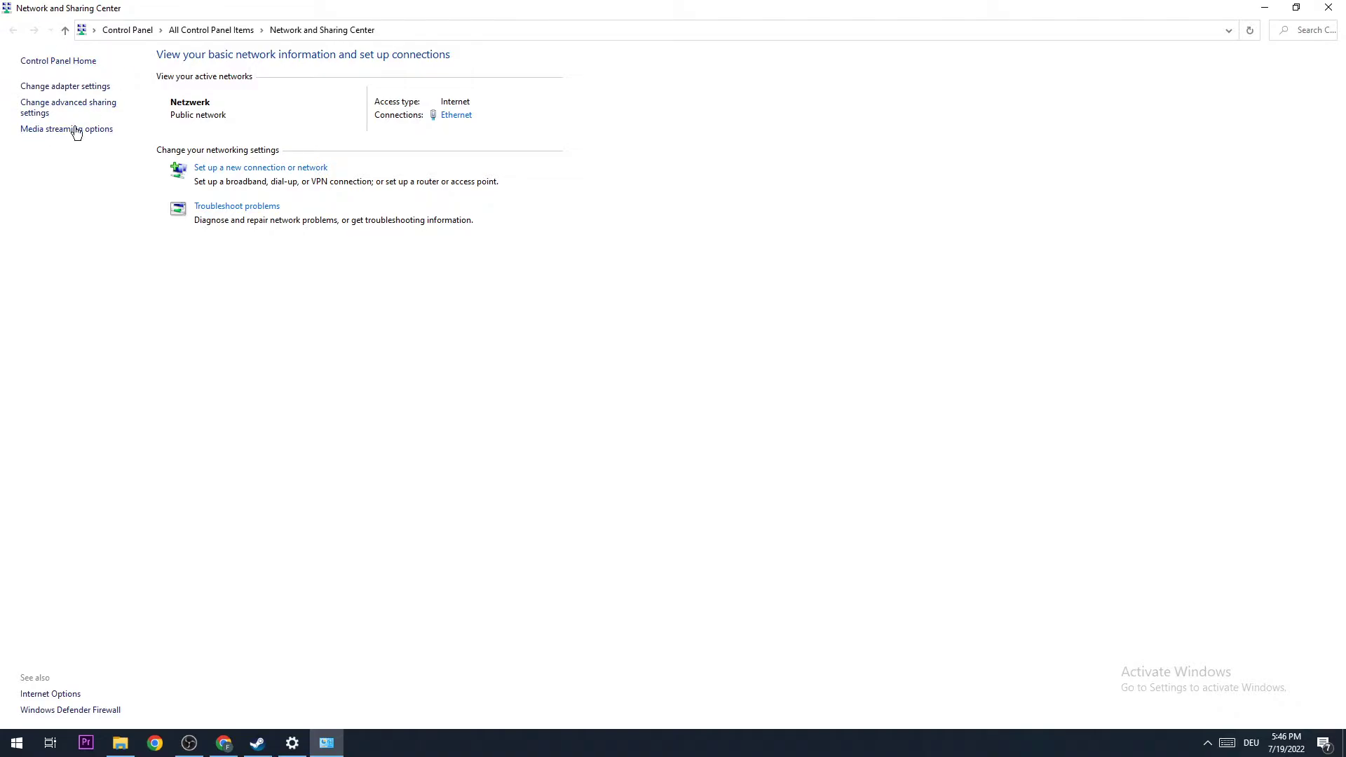
mouse_move(67, 106)
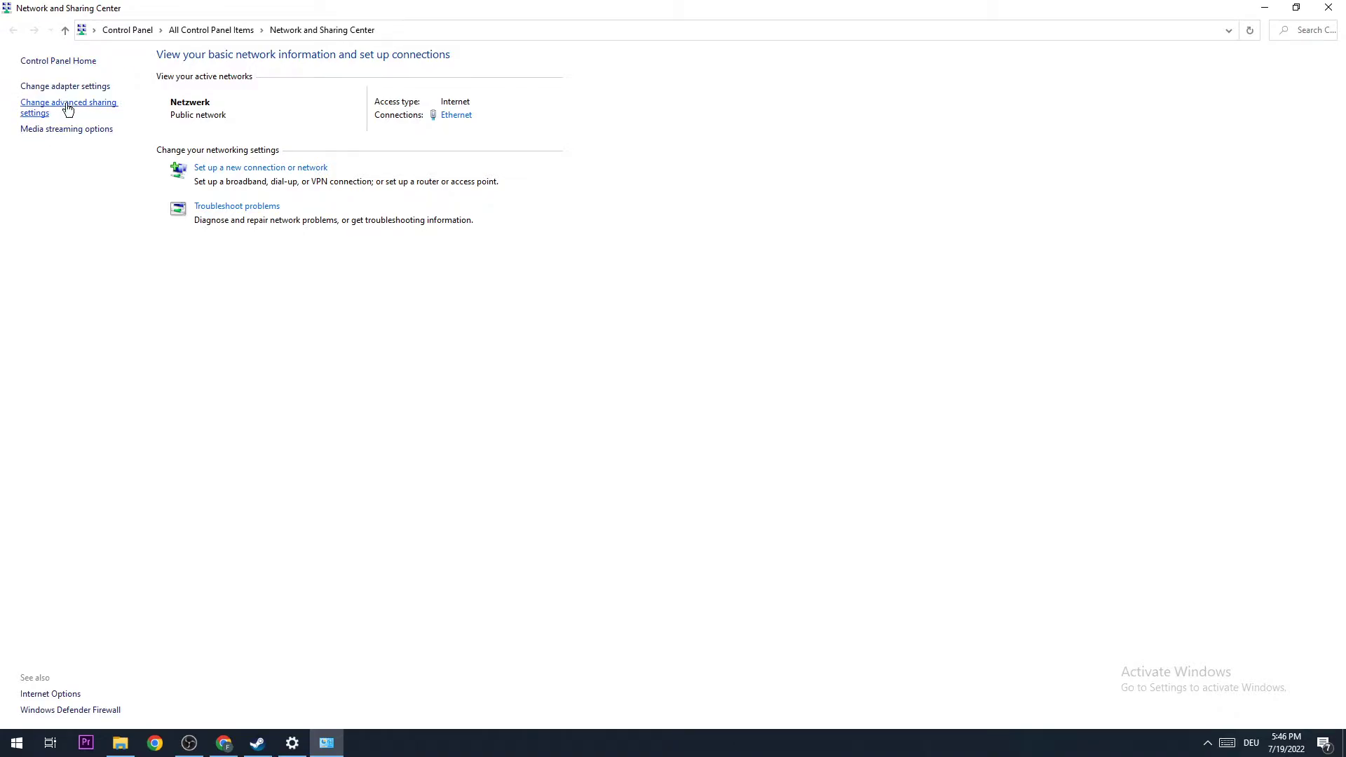
left_click(65, 85)
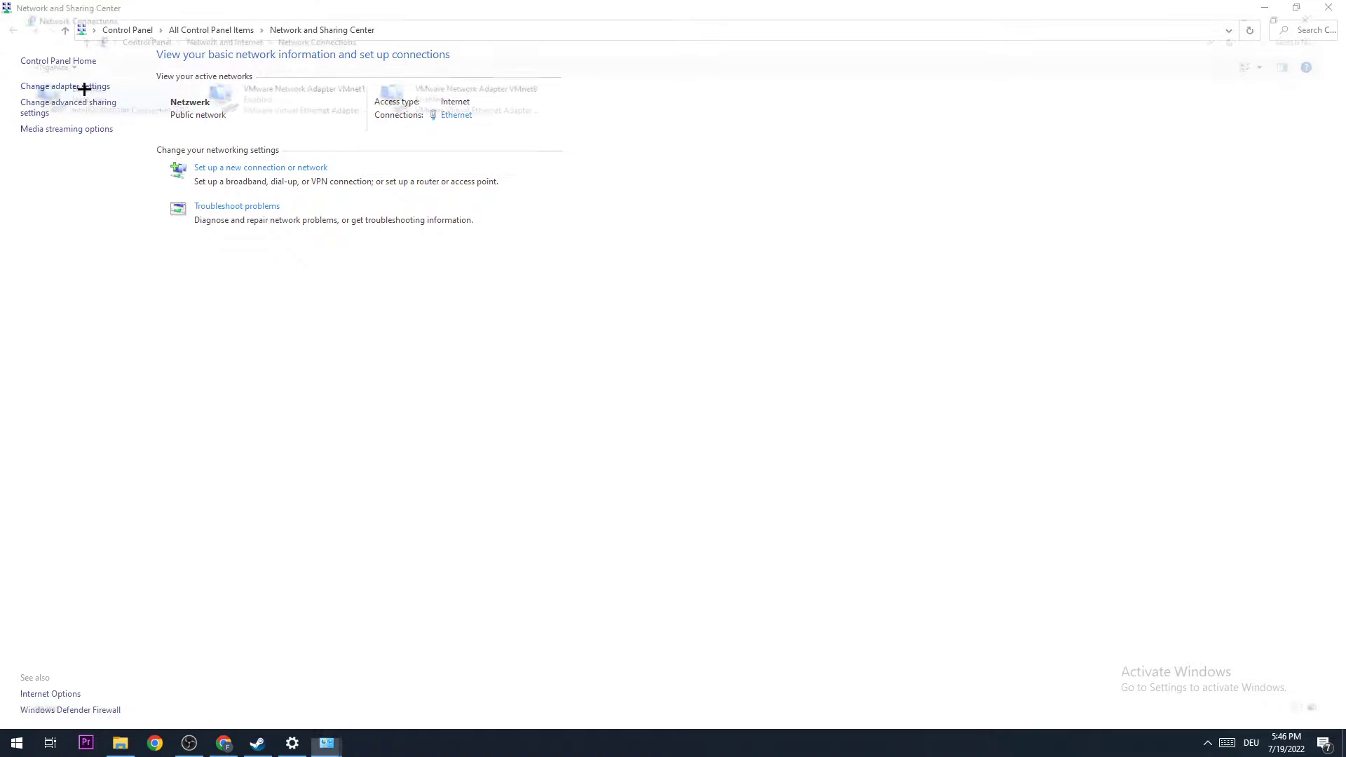
- Disable the Ethernet adapter from its context menu, then enable it again
left_click(65, 86)
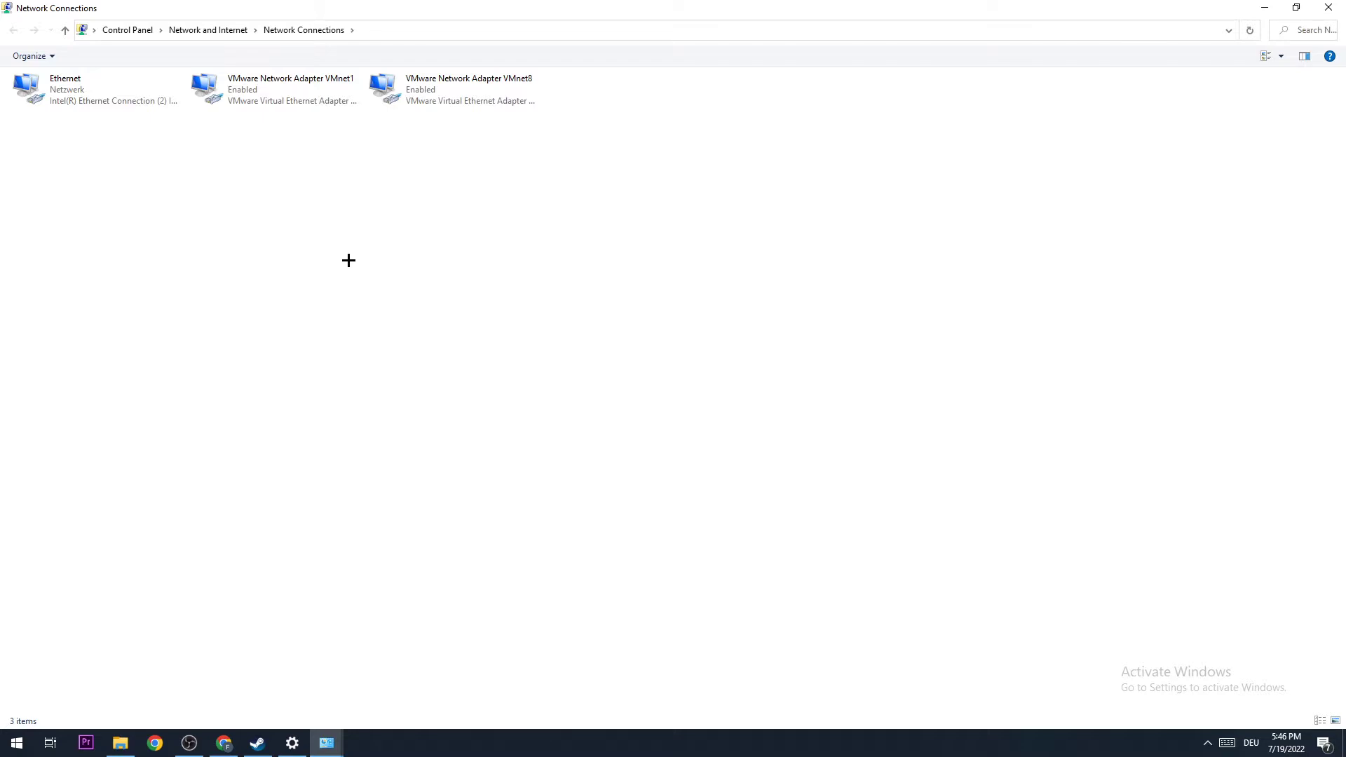
mouse_move(334, 265)
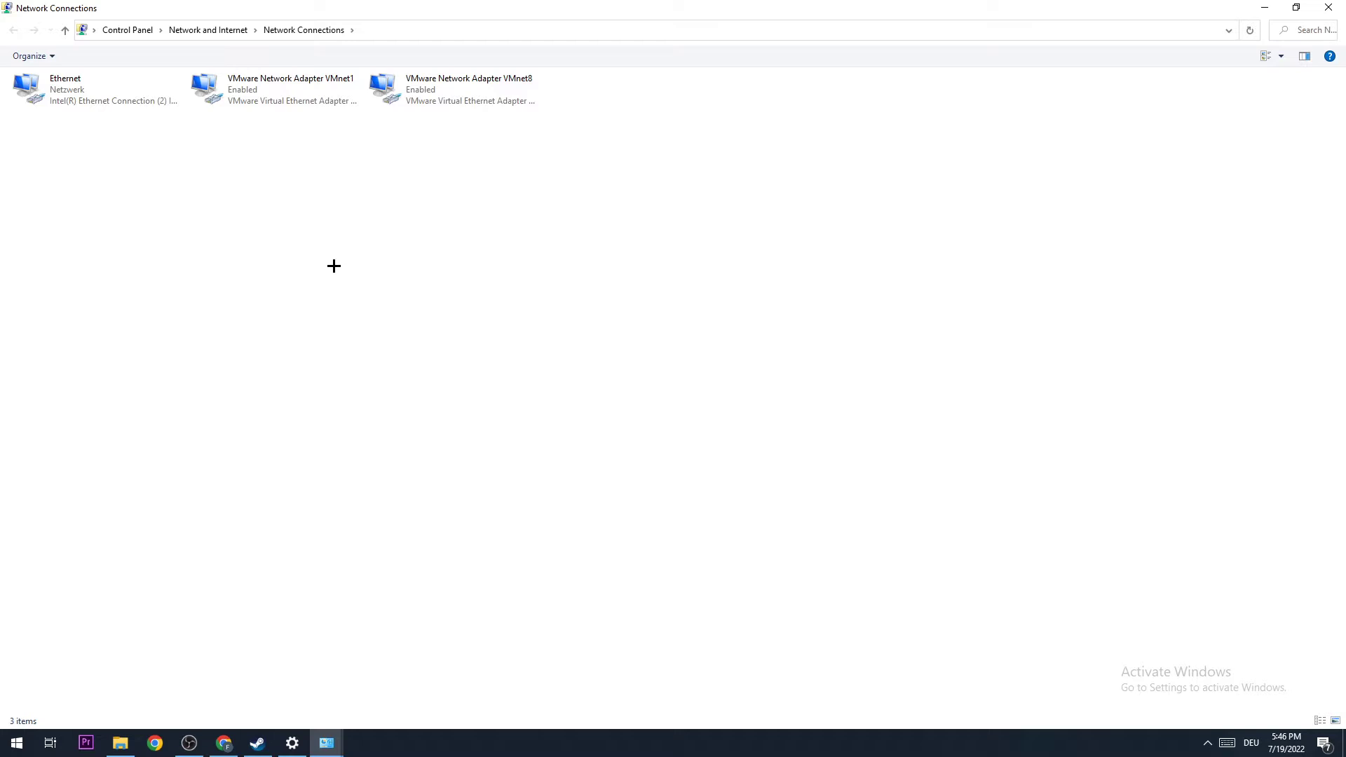
right_click(94, 90)
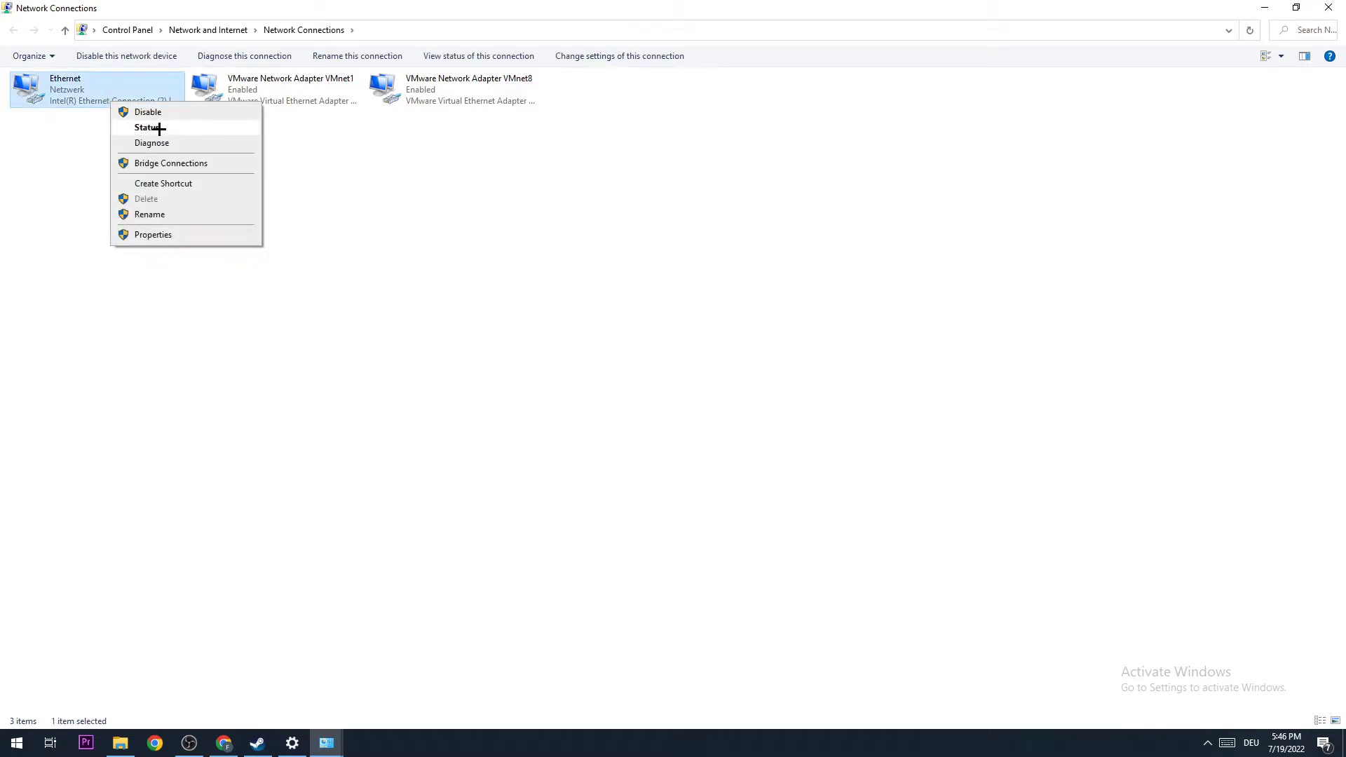
left_click(147, 112)
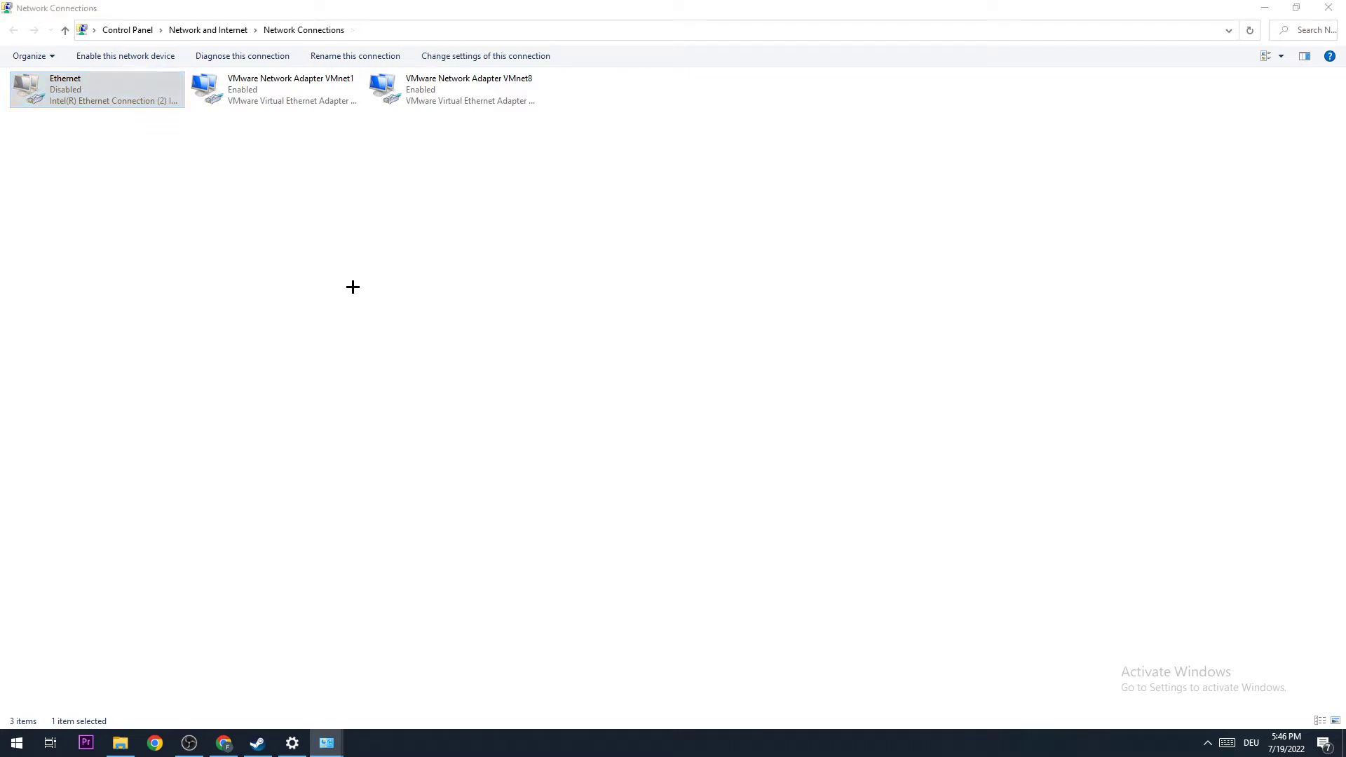
right_click(96, 90)
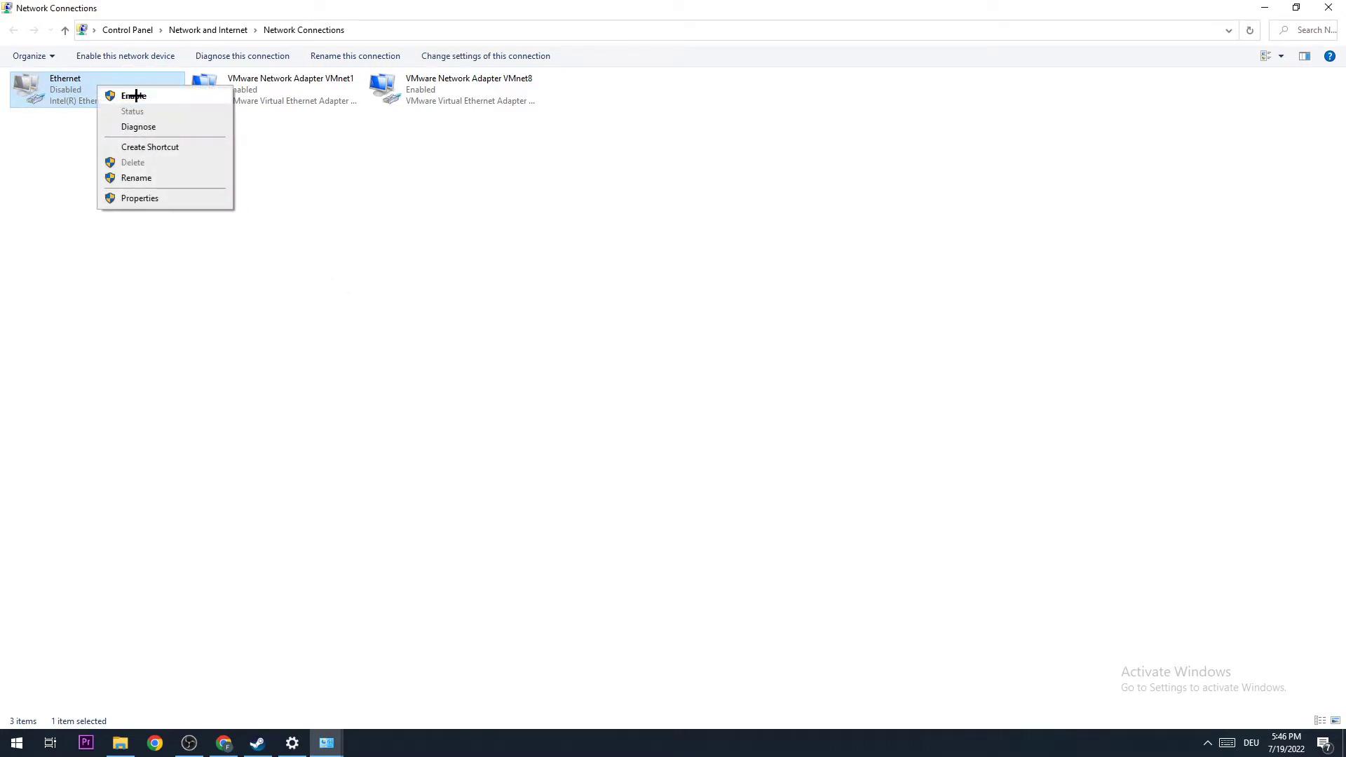
left_click(135, 95)
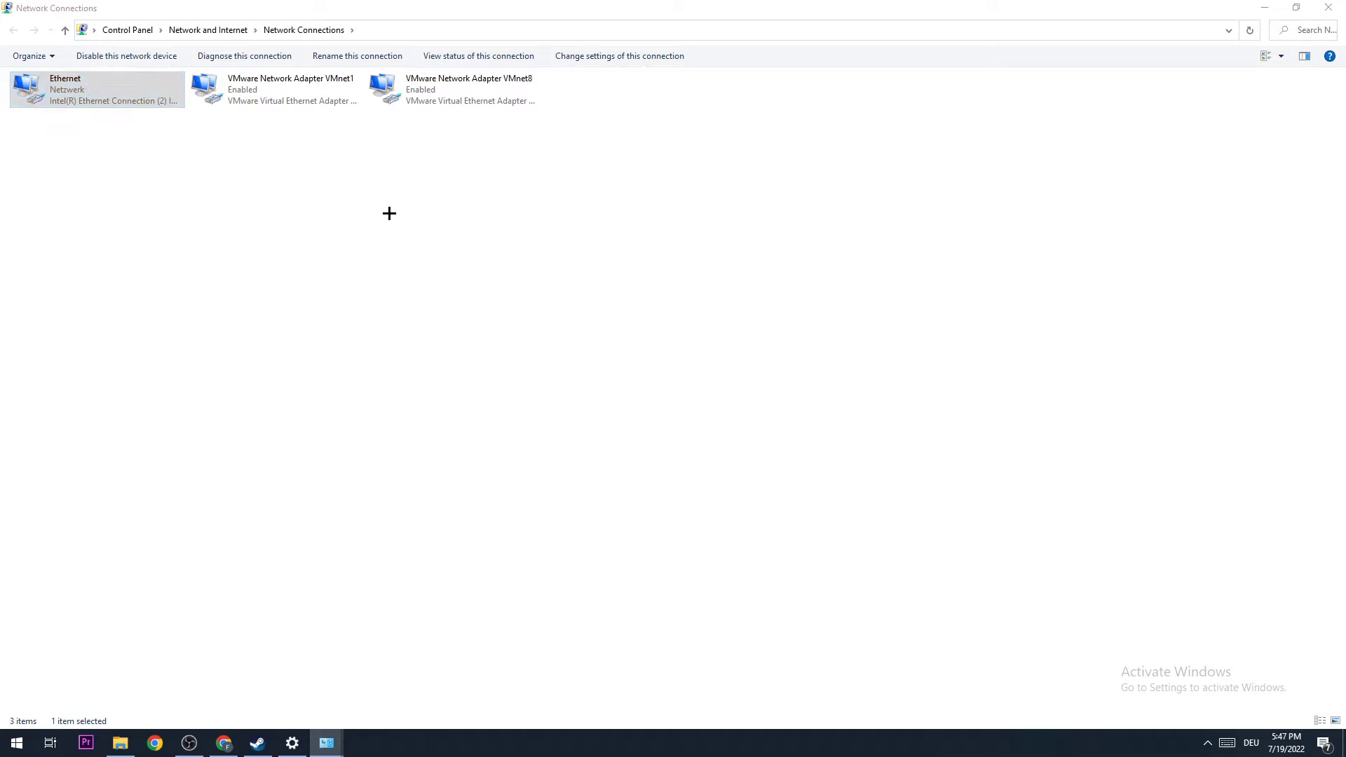
mouse_move(1330, 8)
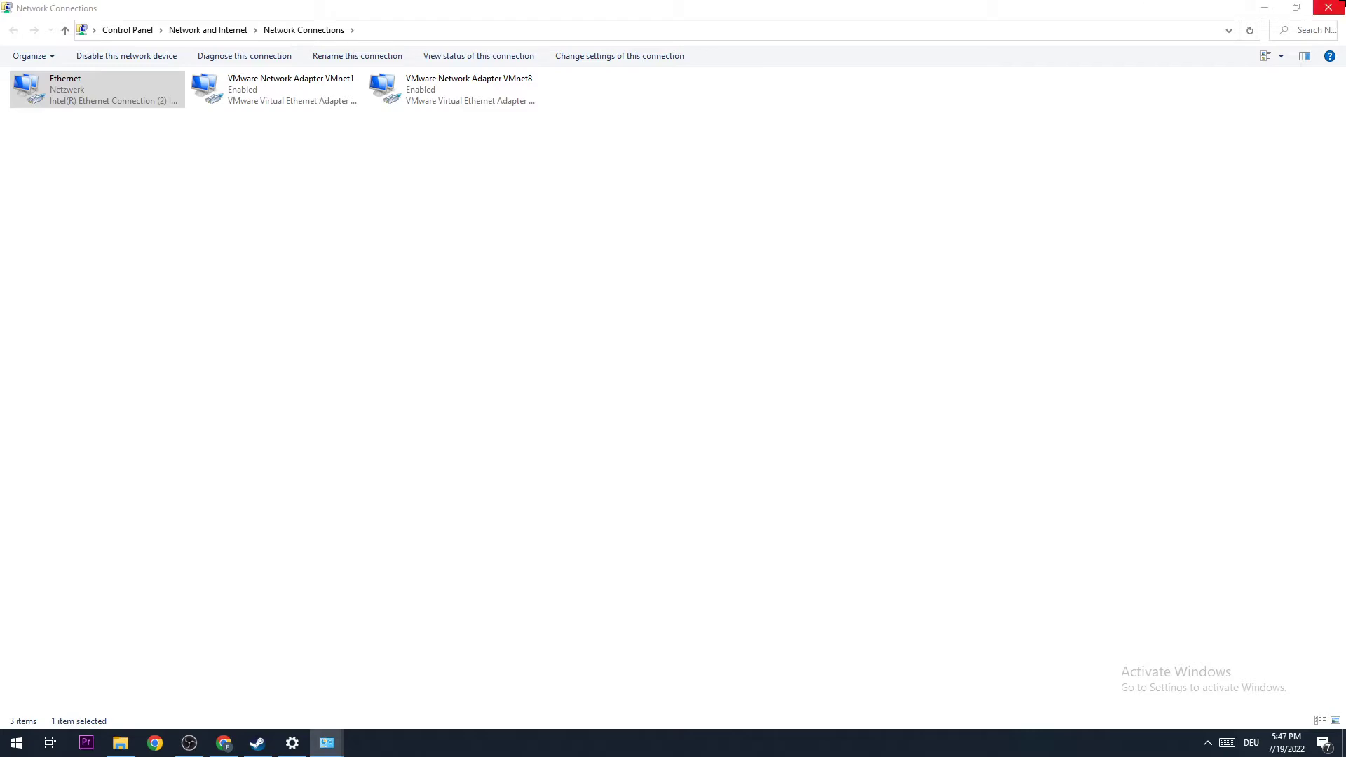
- Close Network Connections and show Task Manager maximized on its Performance tab
left_click(64, 29)
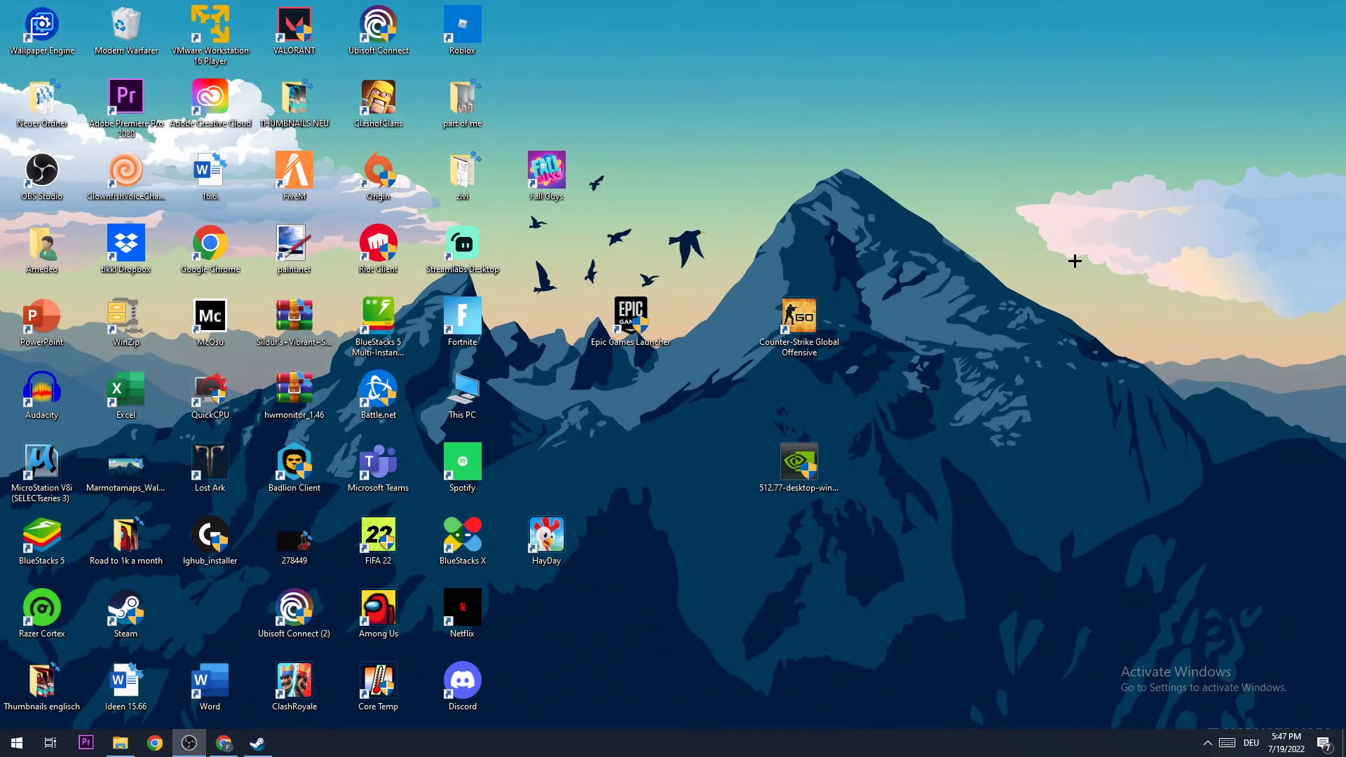
mouse_move(1070, 242)
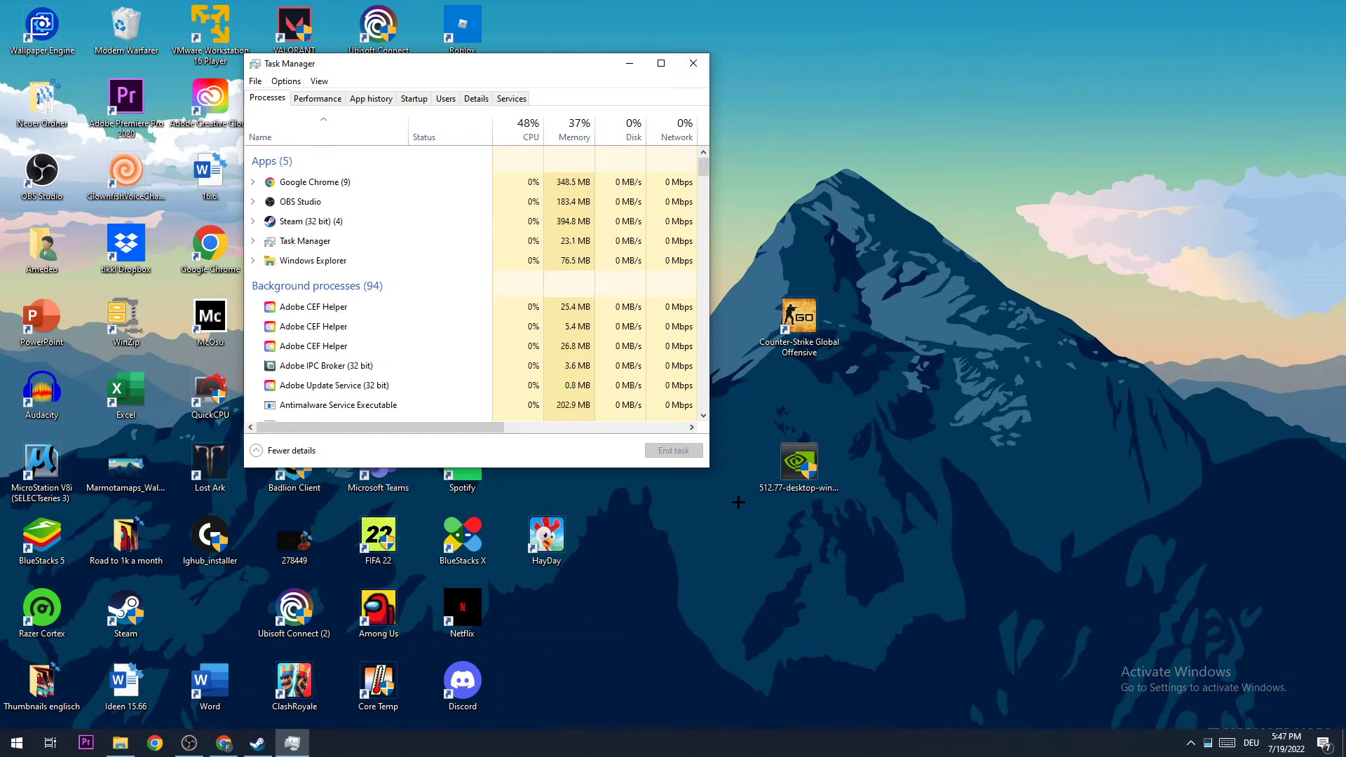
left_click(661, 63)
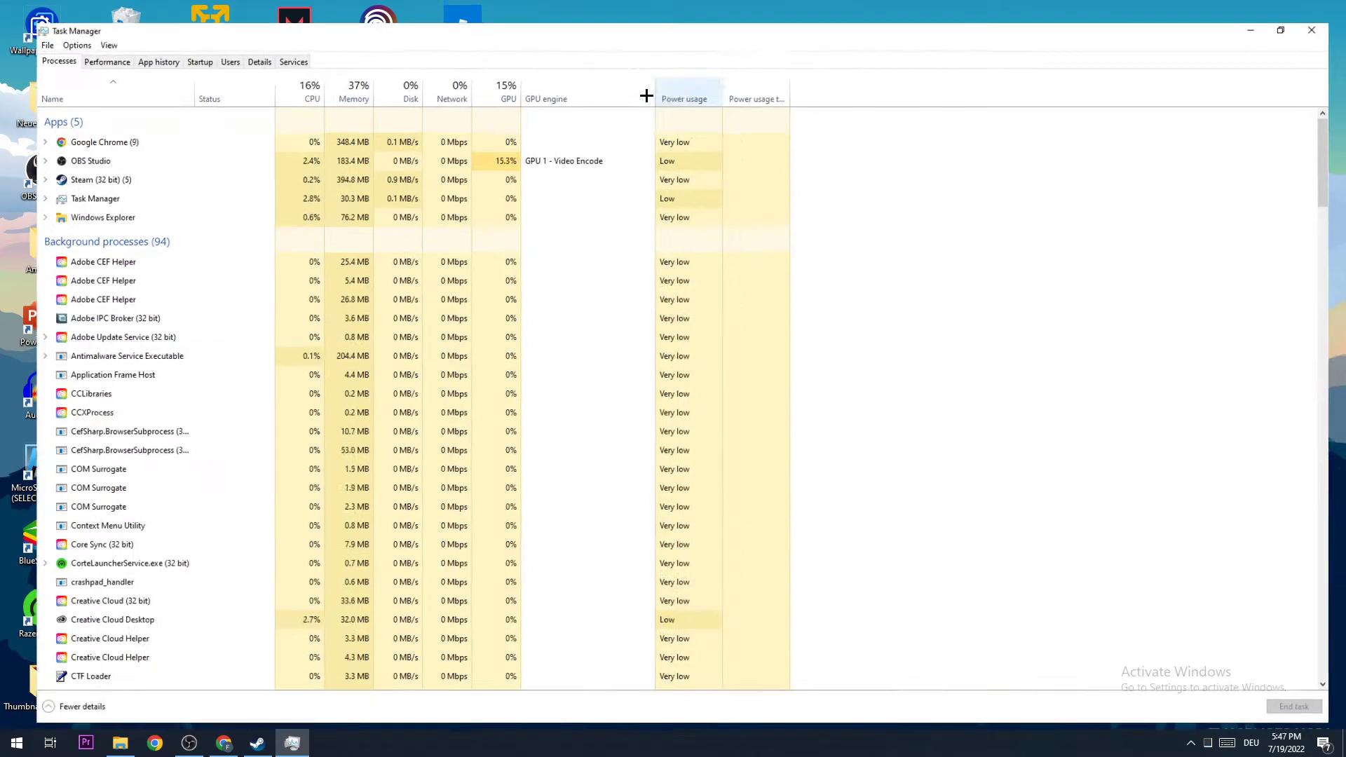
left_click(107, 60)
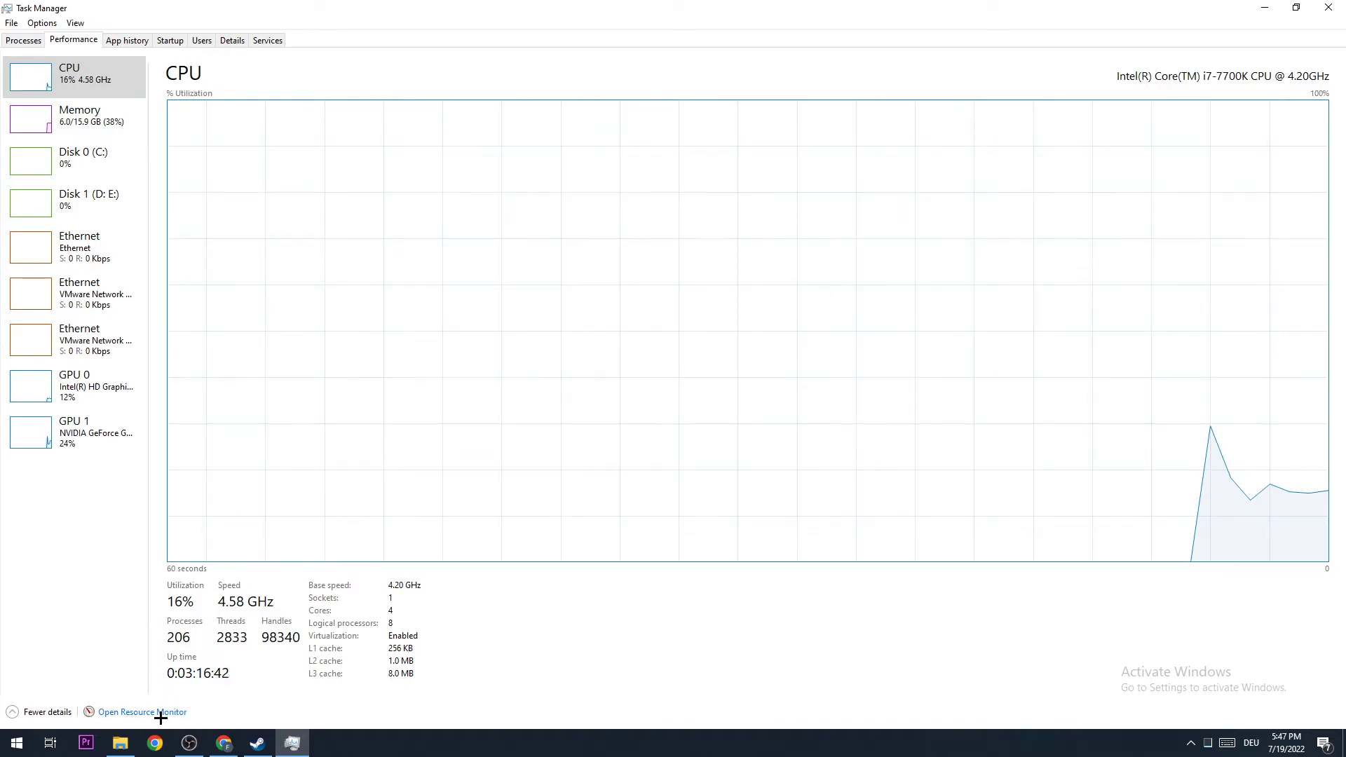
- Launch Resource Monitor from Task Manager and maximize it on the Network tab
left_click(142, 713)
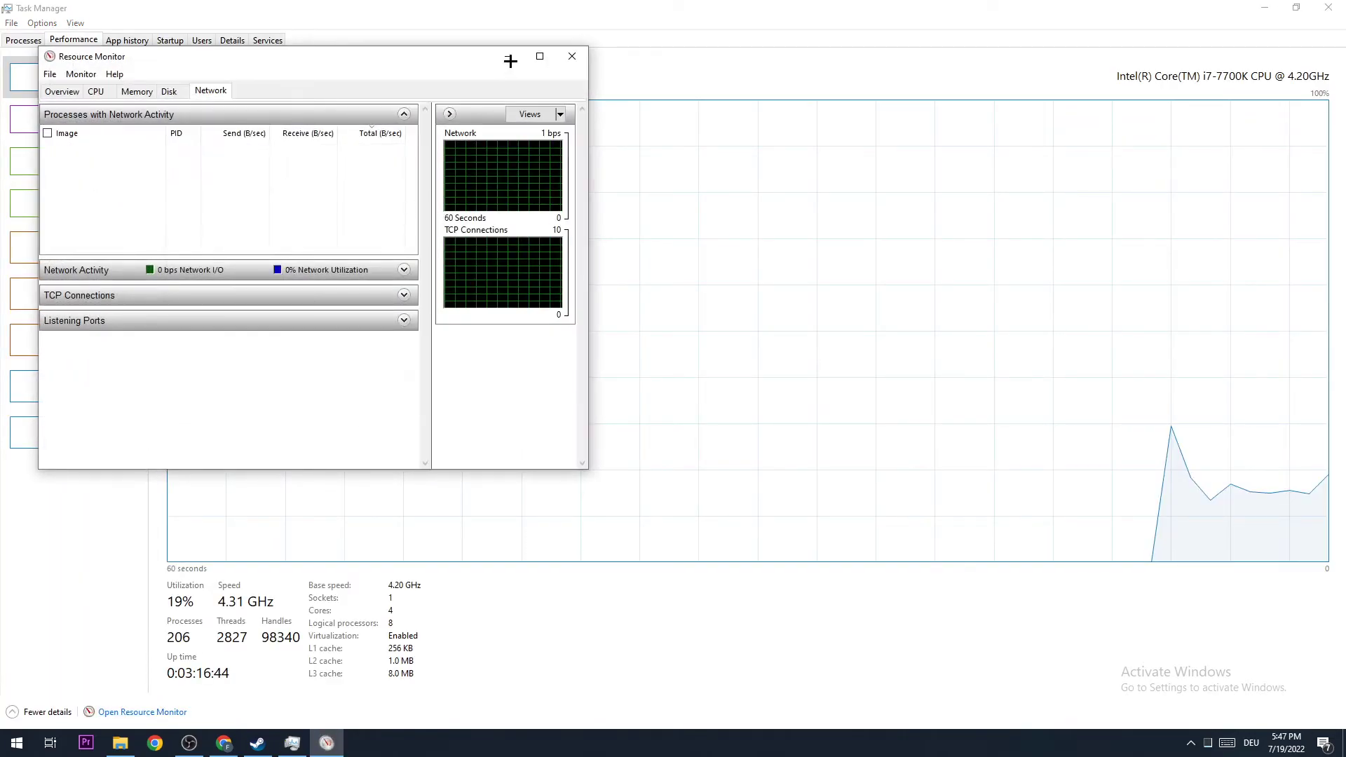
left_click(539, 56)
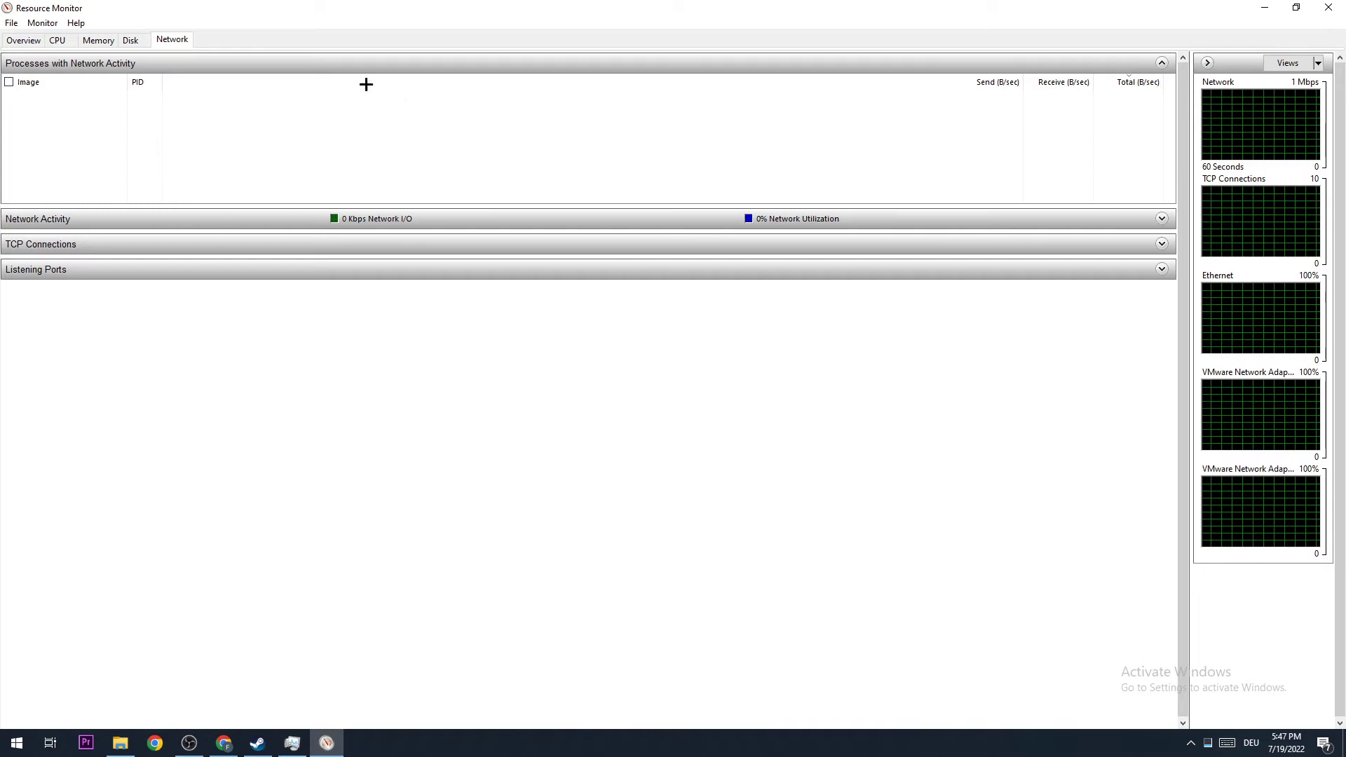